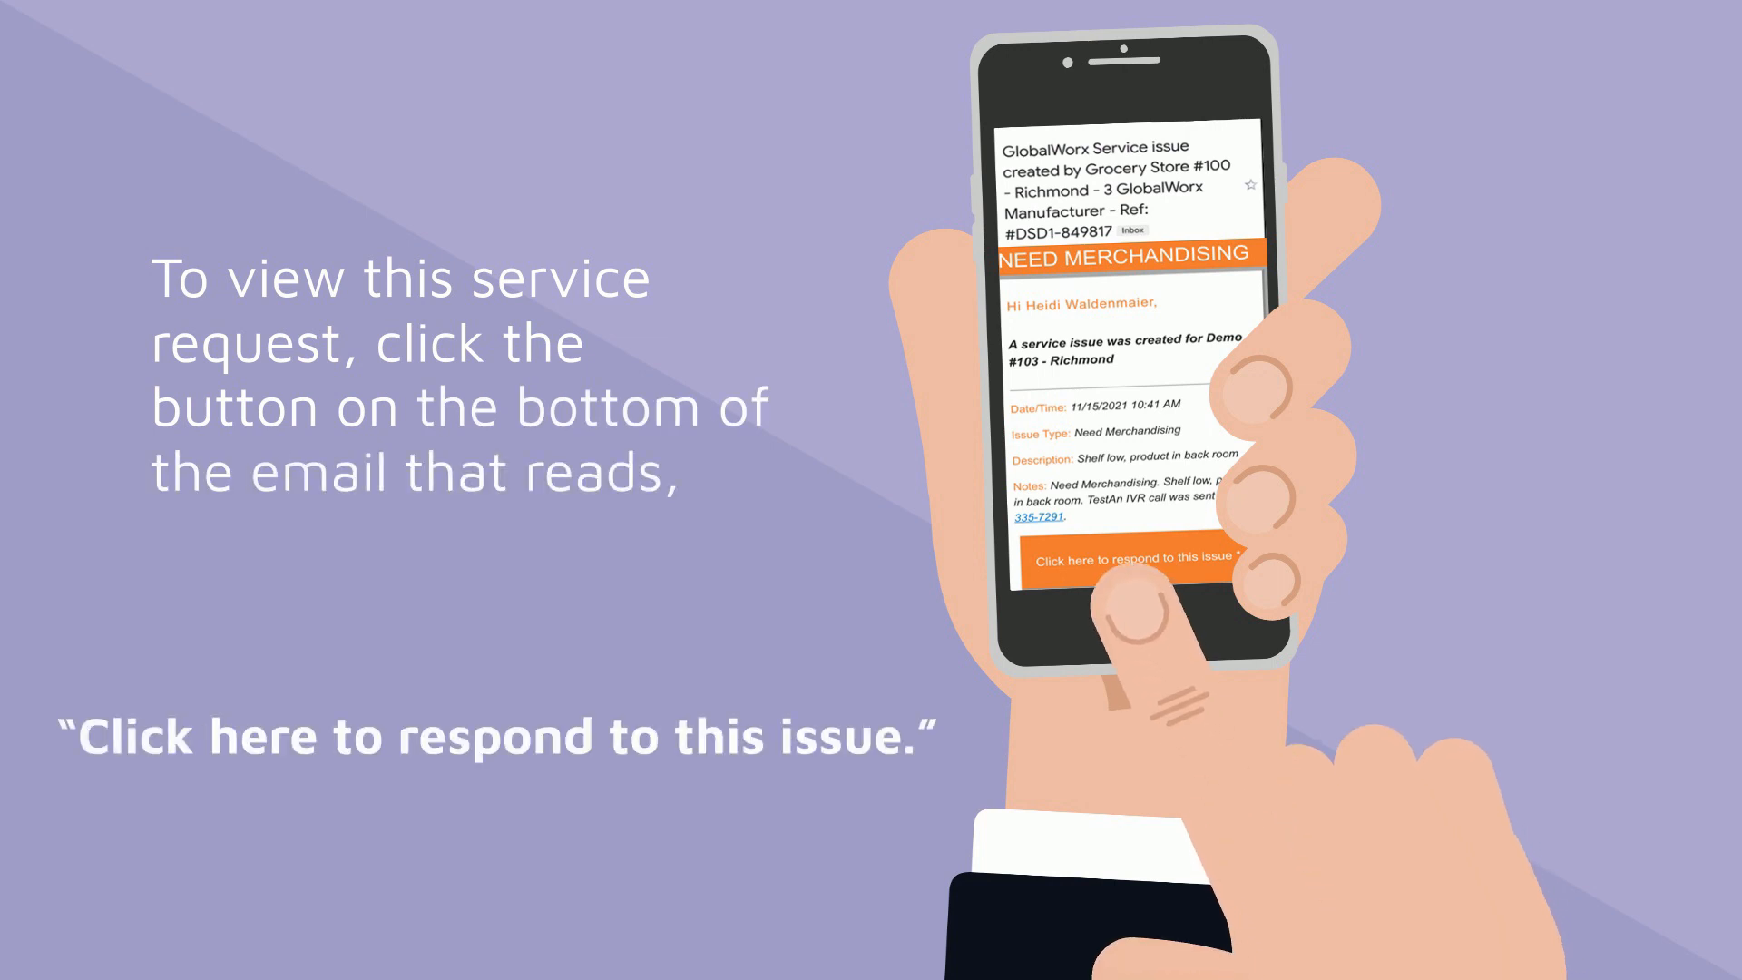
- Follow the email's respond-to-issue link to load the Grocery Store #100 merchandising request
click(1128, 559)
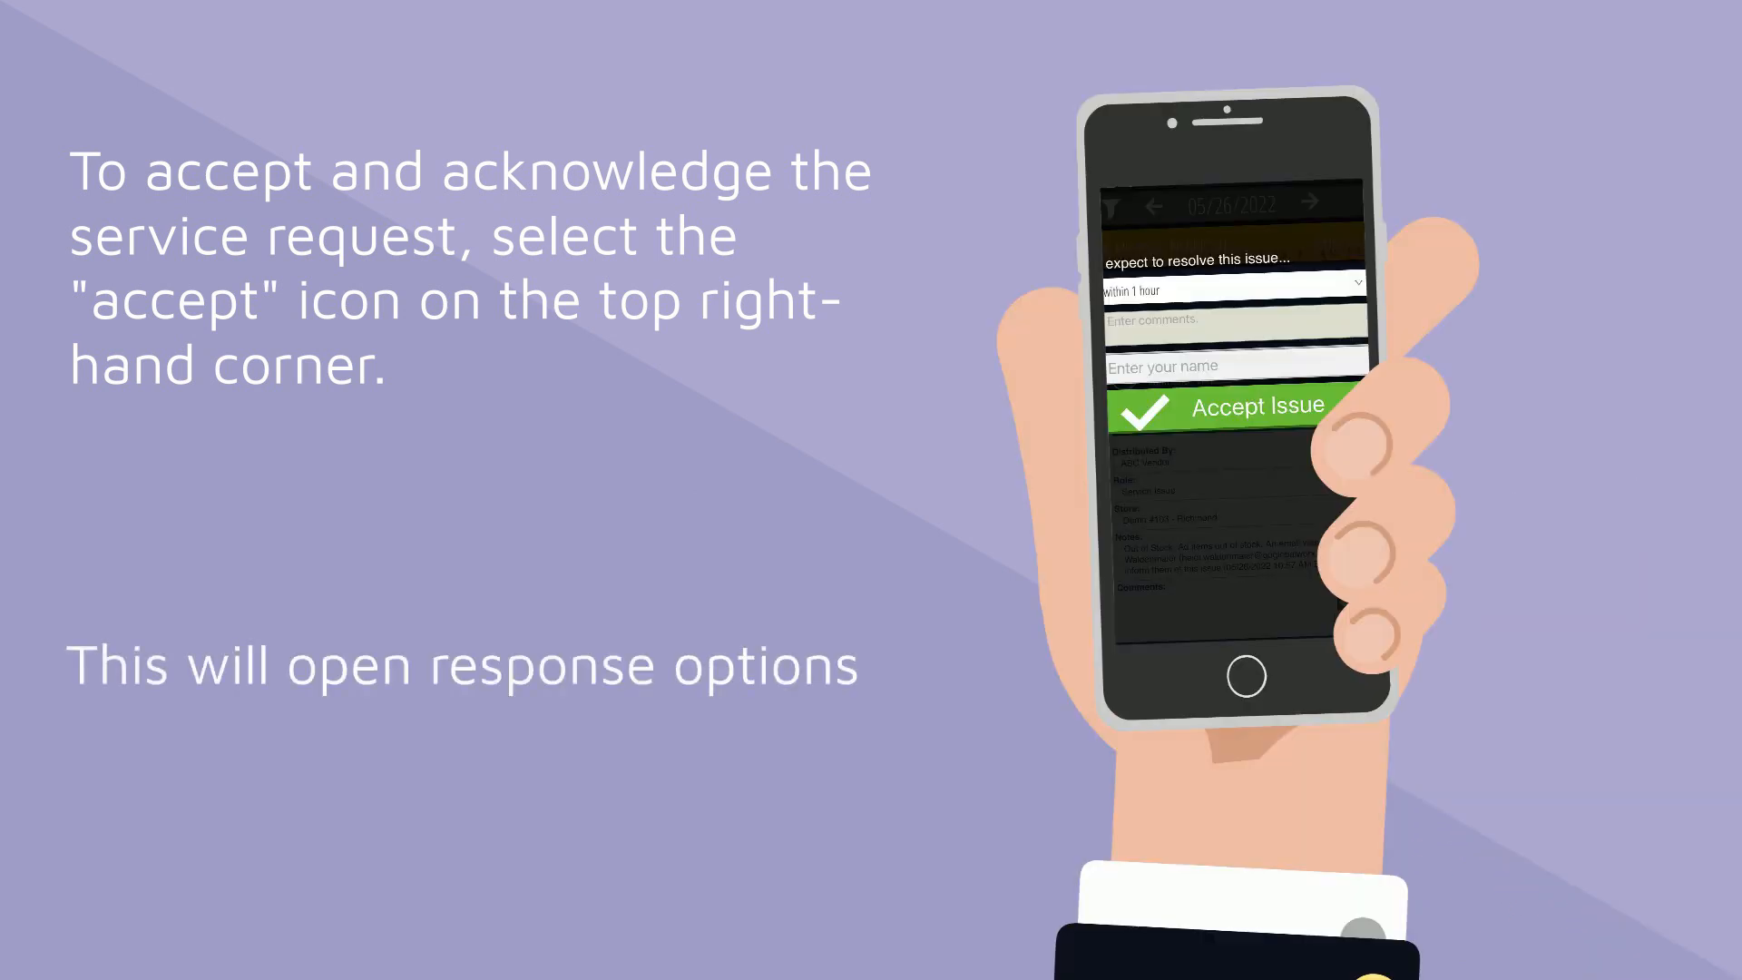
- Accept the issue with an expected resolution time of within 1 hour
click(1236, 288)
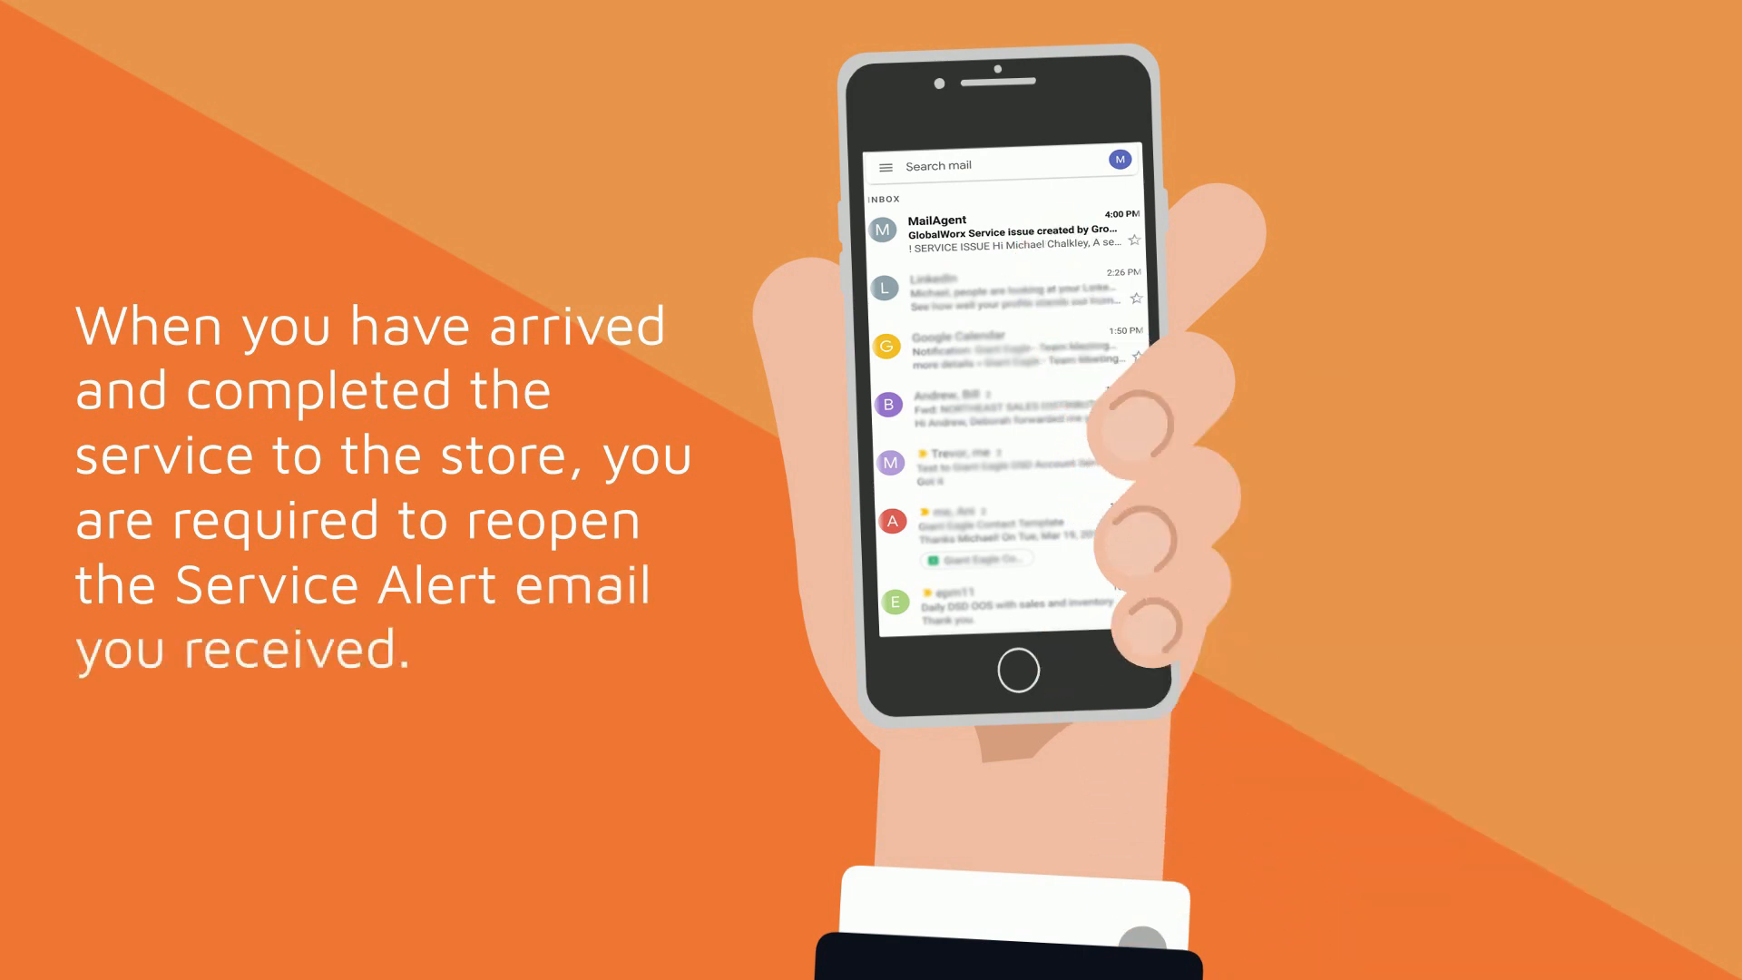
- Reopen the MailAgent GlobalWorx Service issue email from the inbox
click(1000, 233)
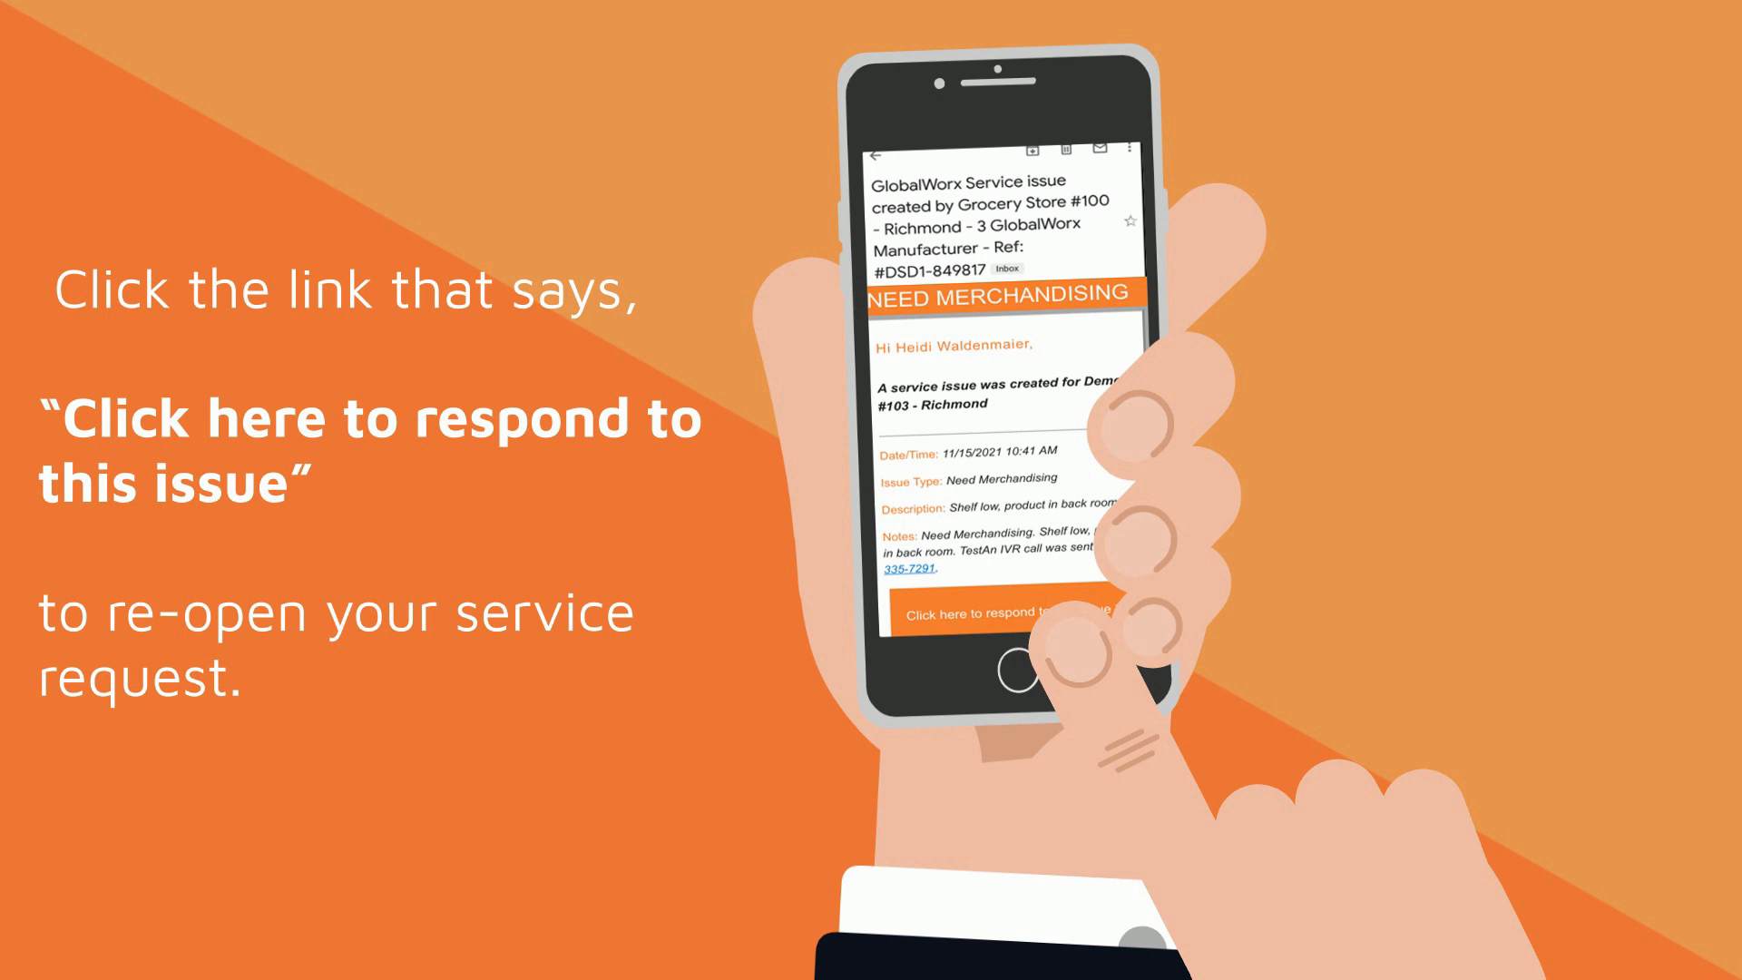
- Follow the respond-to-issue link again to reopen the Richmond store request for completion
click(1000, 619)
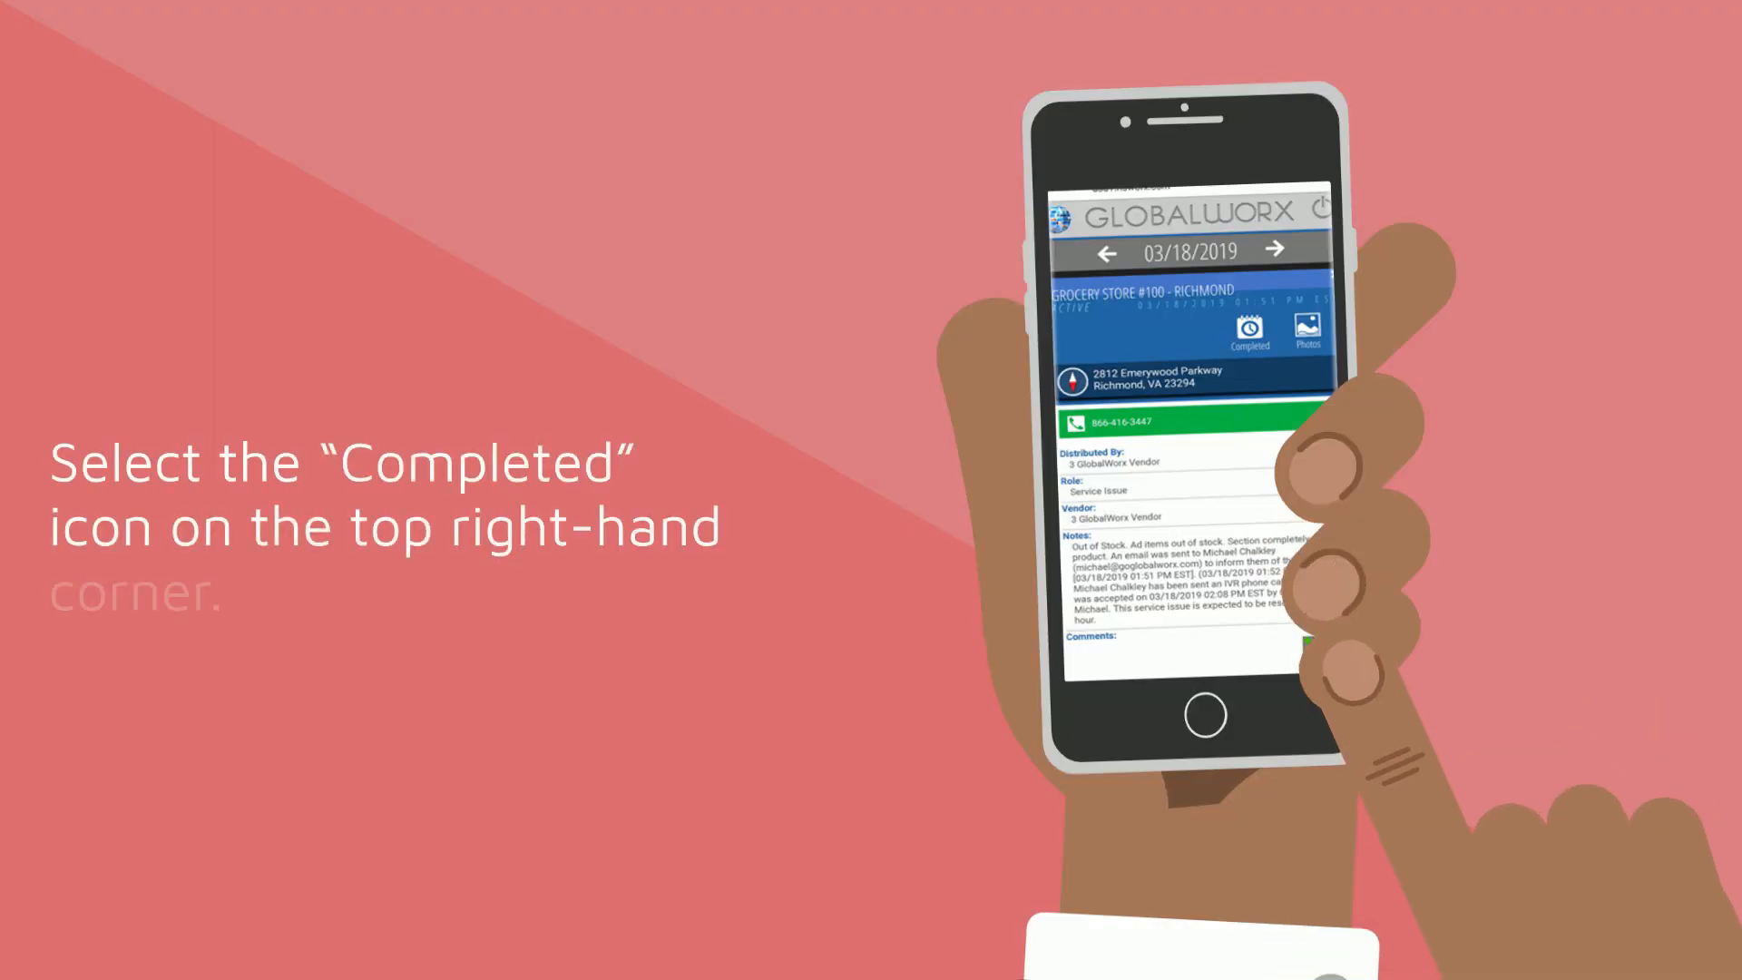